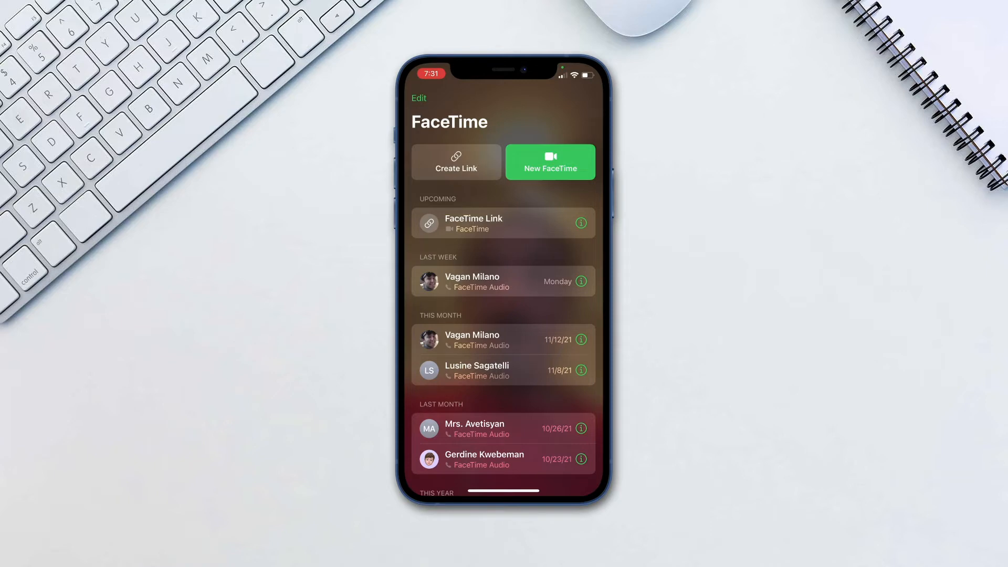
# Reveal Control Center over the active FaceTime call, showing Video Effects and Mic Mode controls
pyautogui.click(549, 162)
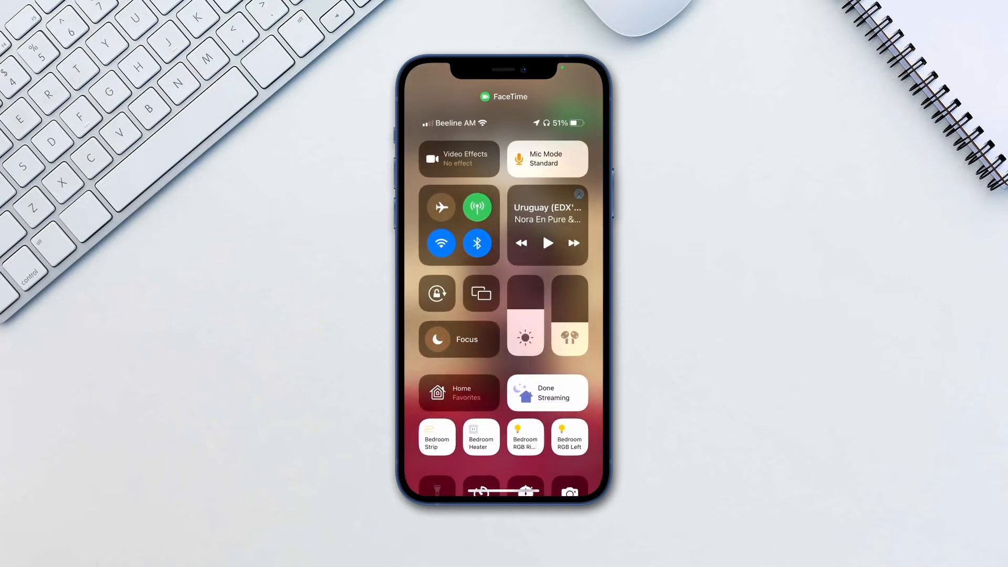
# Turn on the Portrait video effect, then bring up the Mic Mode choices with Standard checked
pyautogui.click(459, 158)
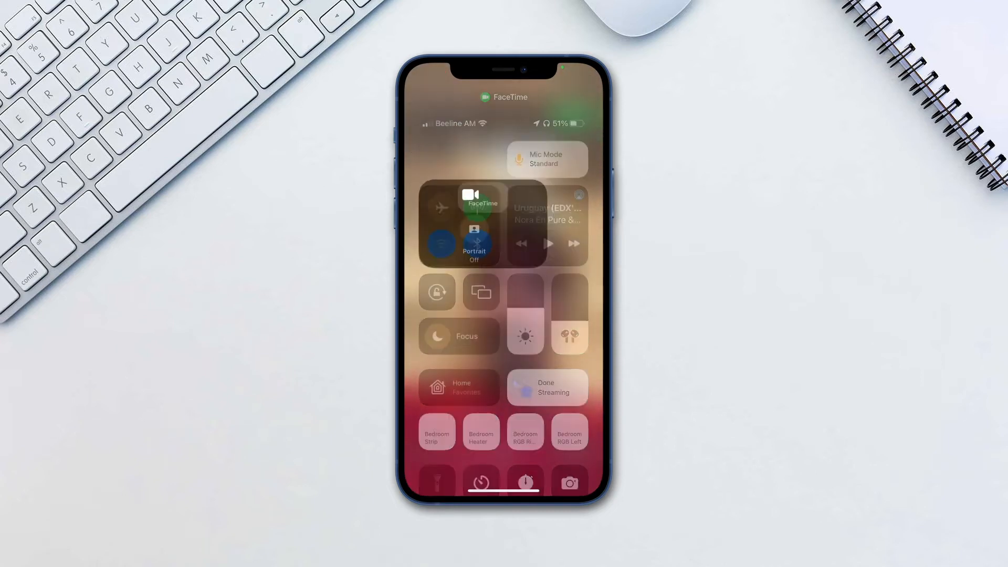
pyautogui.click(474, 241)
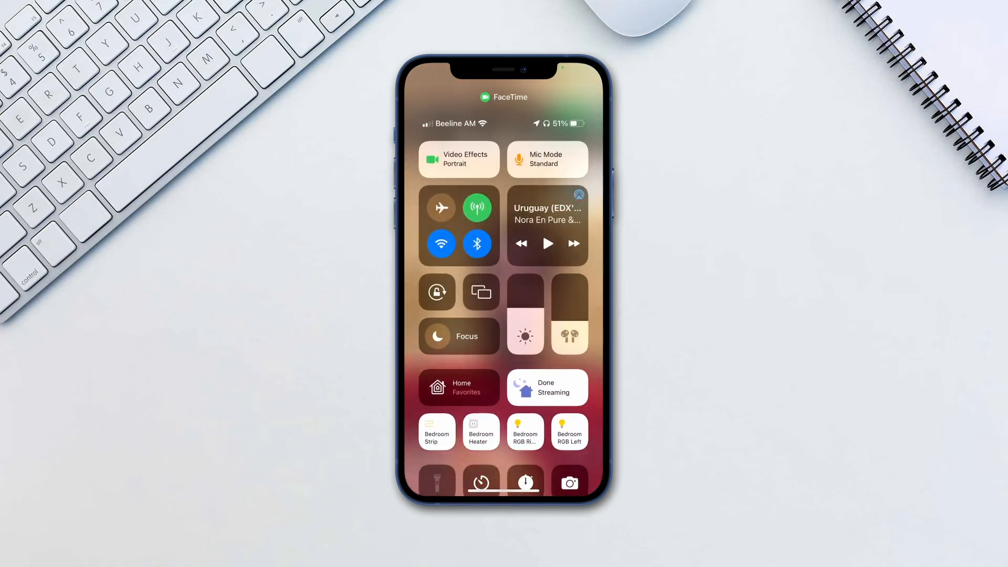
pyautogui.click(546, 159)
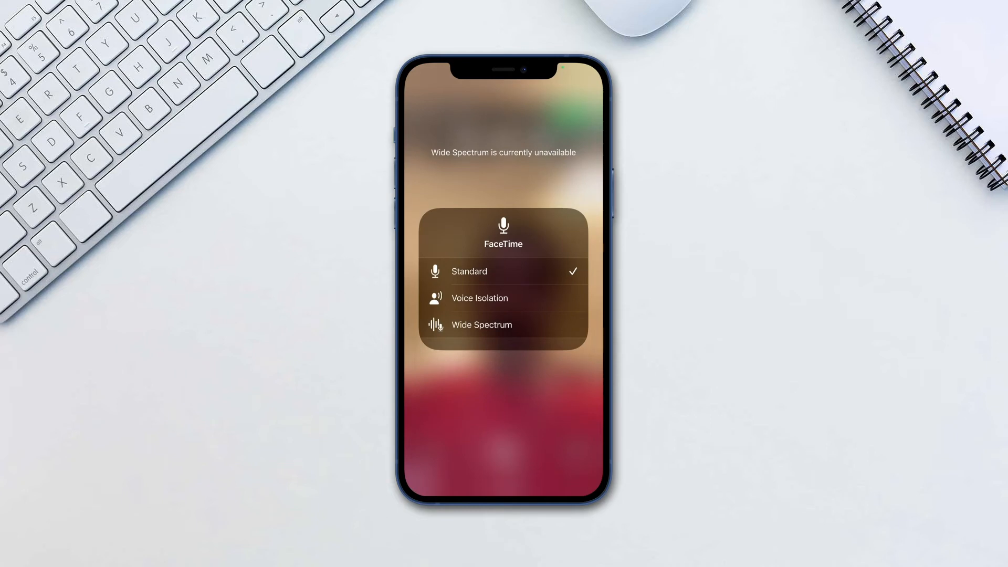